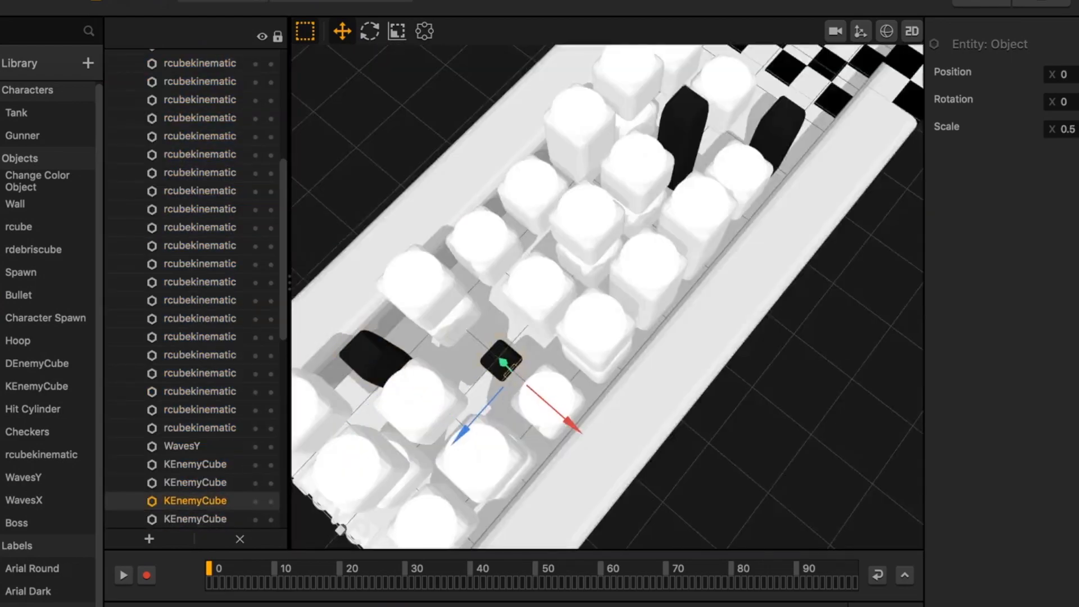
Load Level Section 8 from the section bar into the 3D World view
click(123, 575)
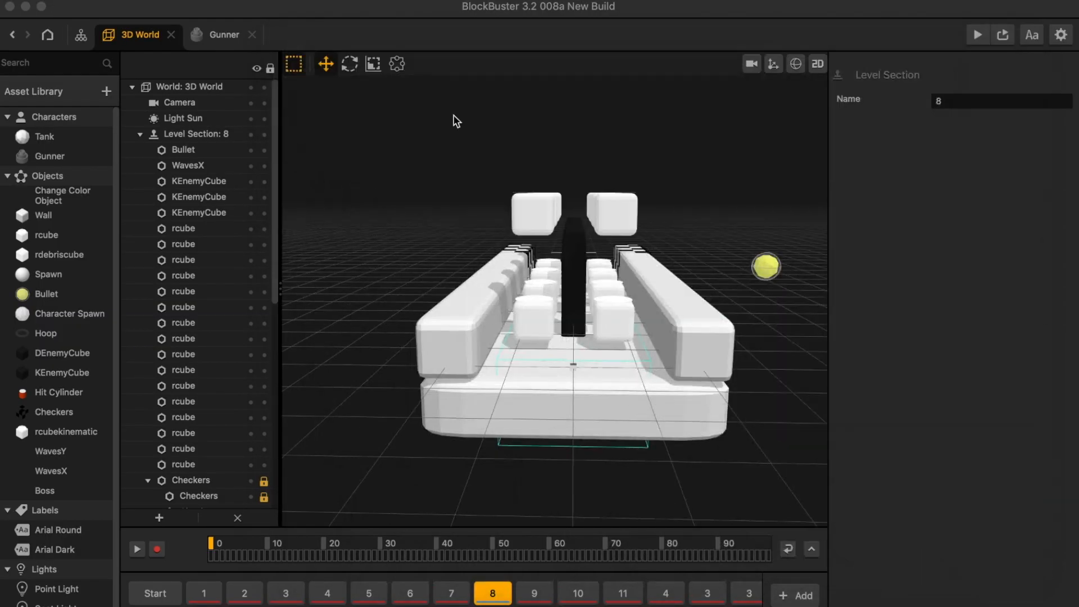
click(977, 34)
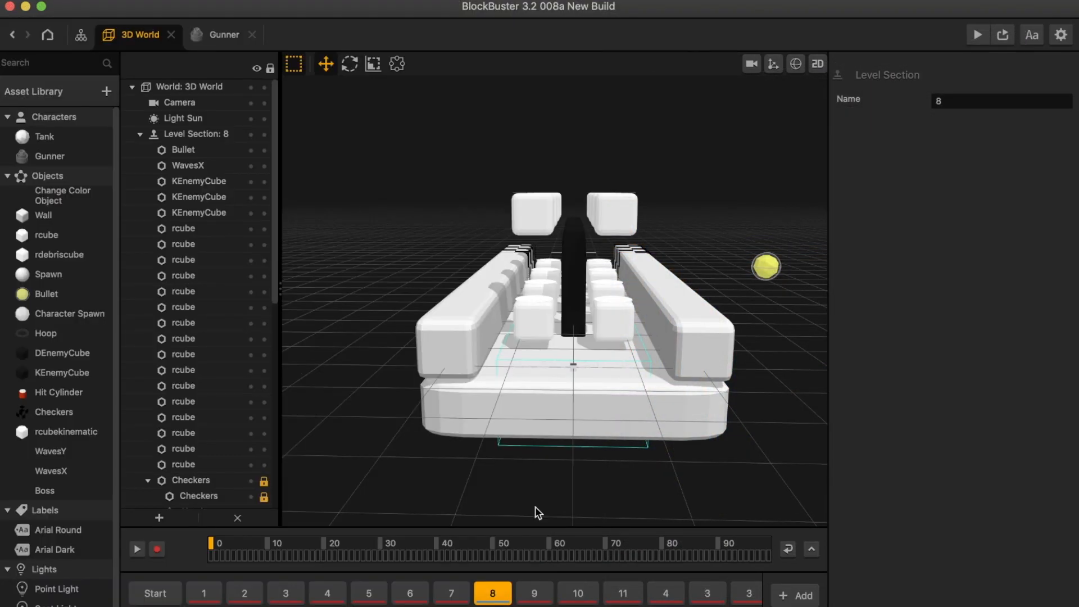
click(535, 593)
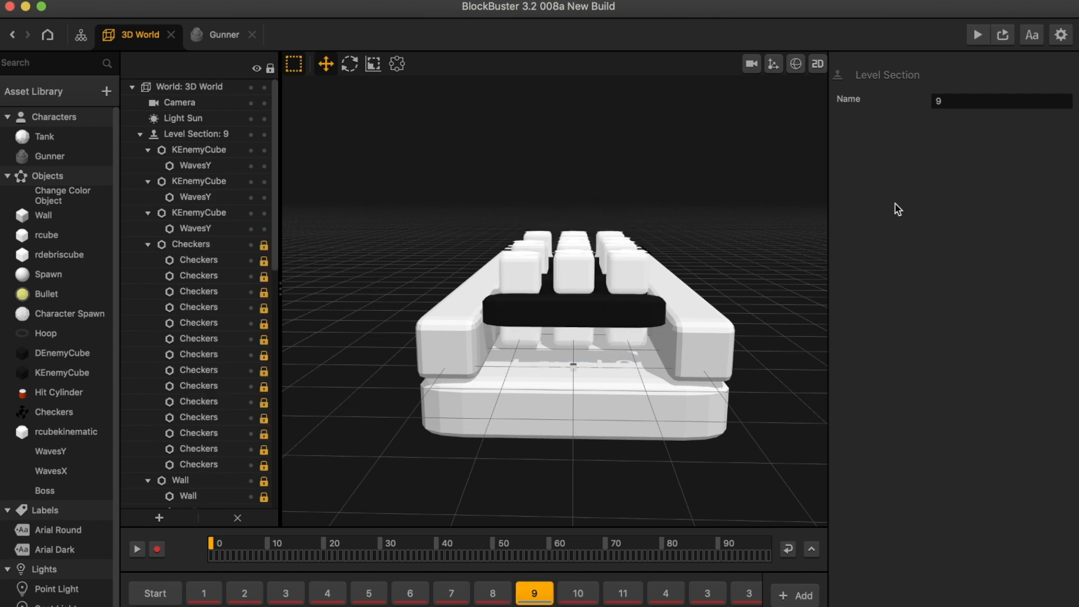
click(977, 34)
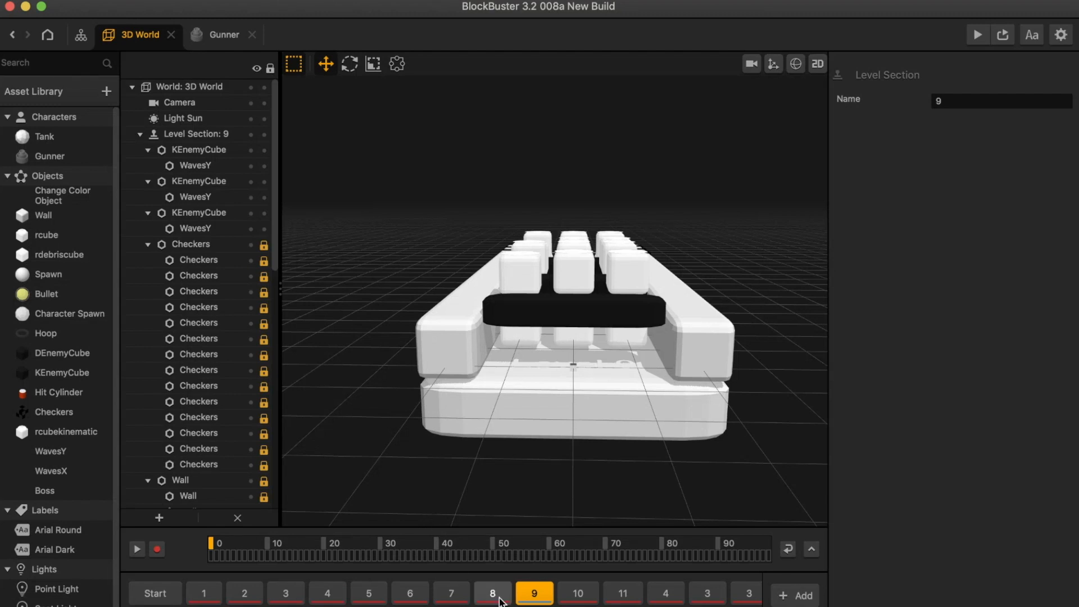
click(493, 594)
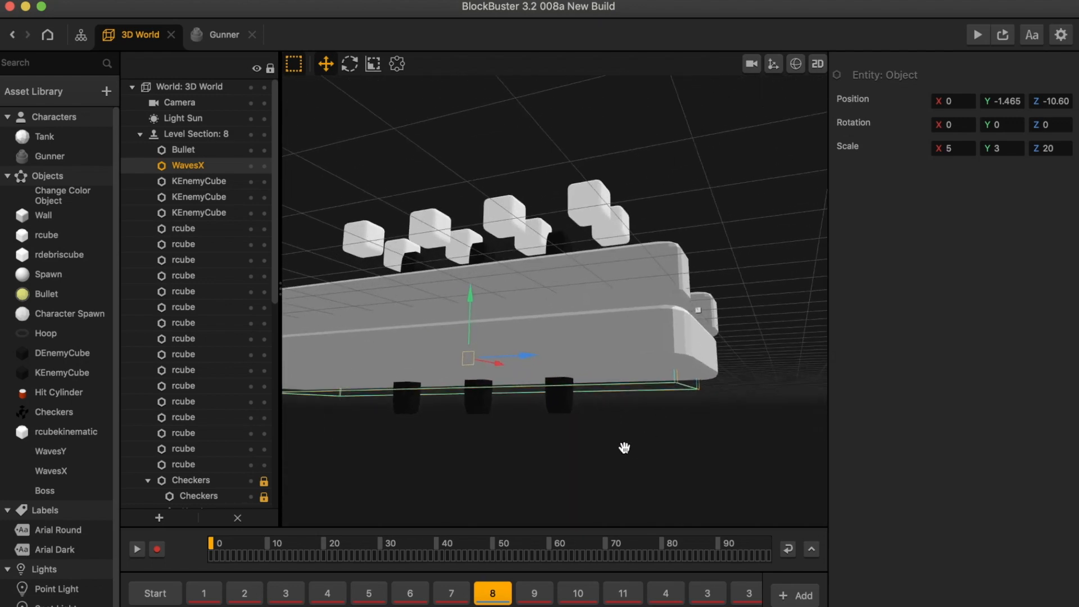
mouse_move(190, 174)
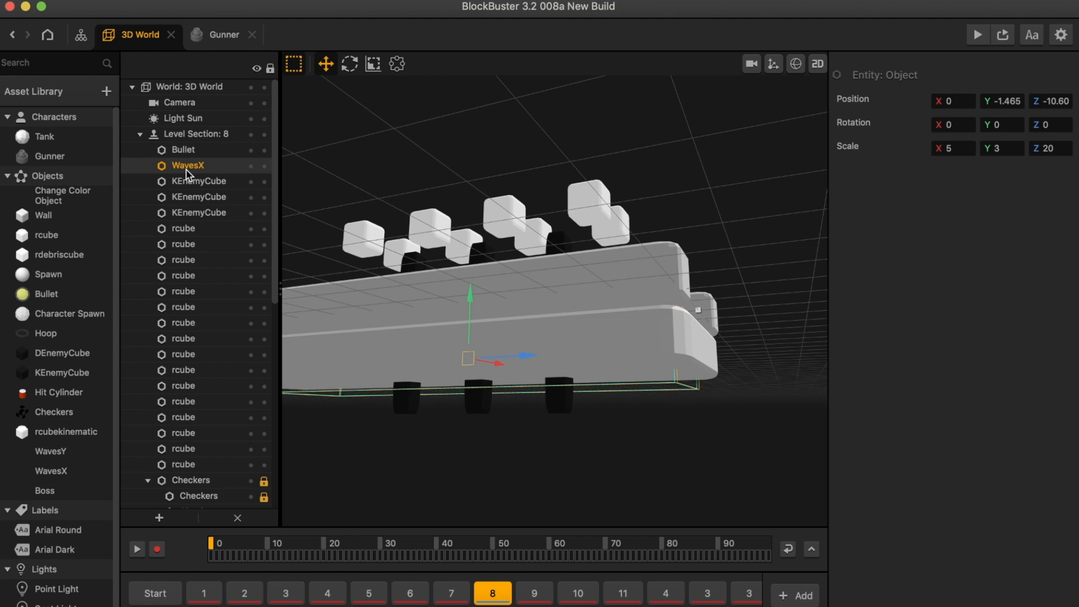
mouse_move(50, 451)
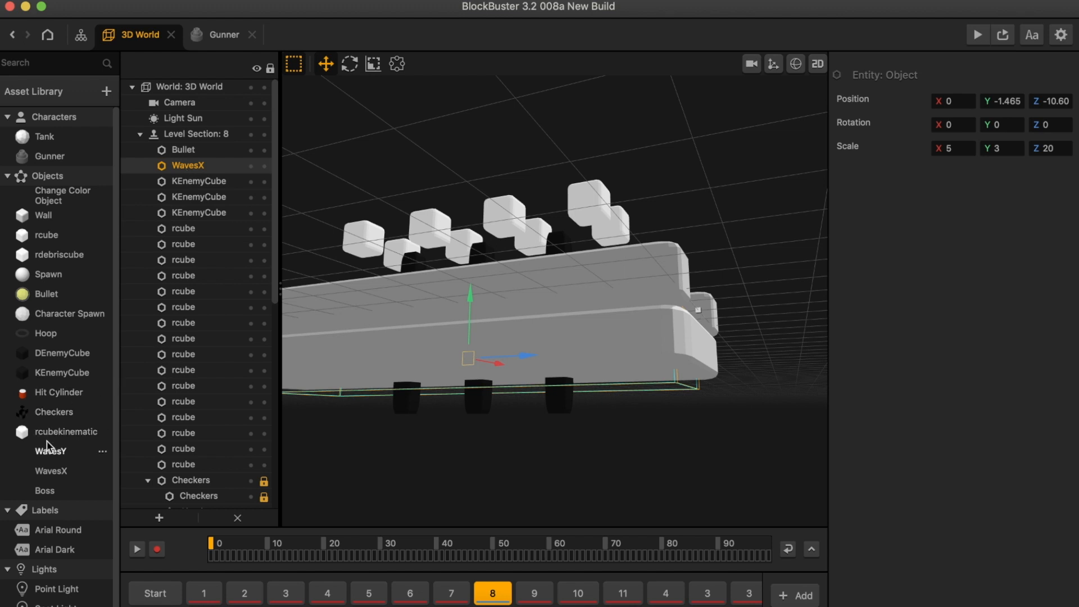
Open WavesX, inspect its Start physics and 3D Model nodes, then return to 3D World
double_click(50, 471)
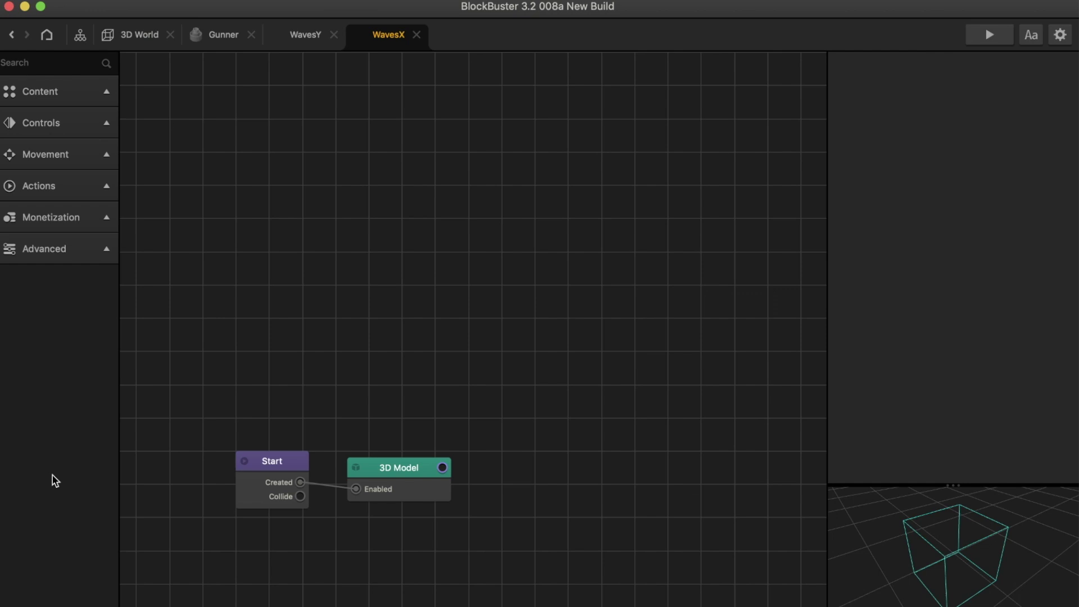
click(271, 461)
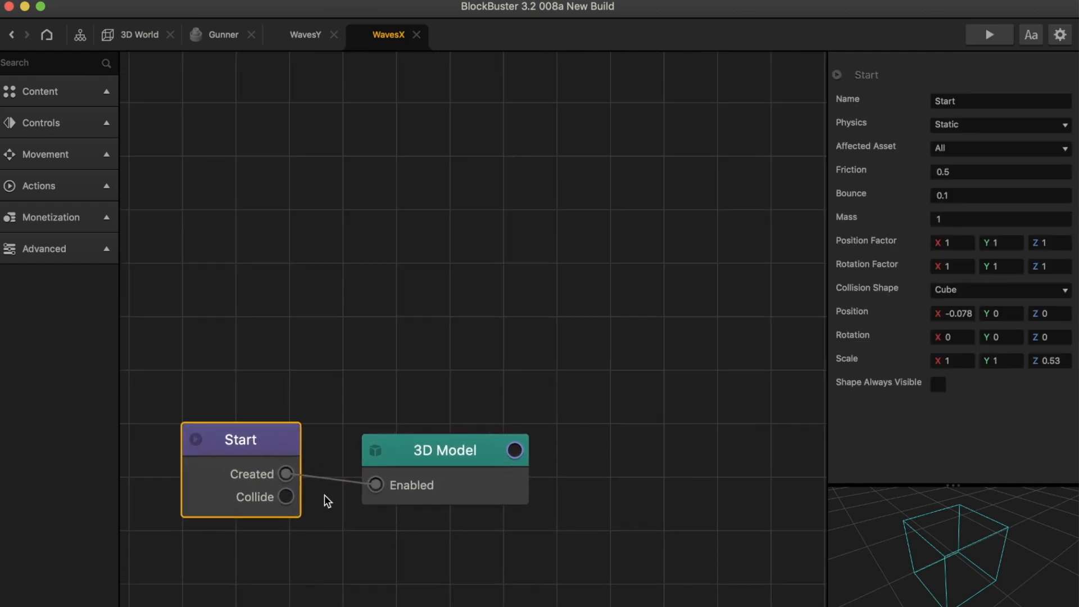
click(445, 450)
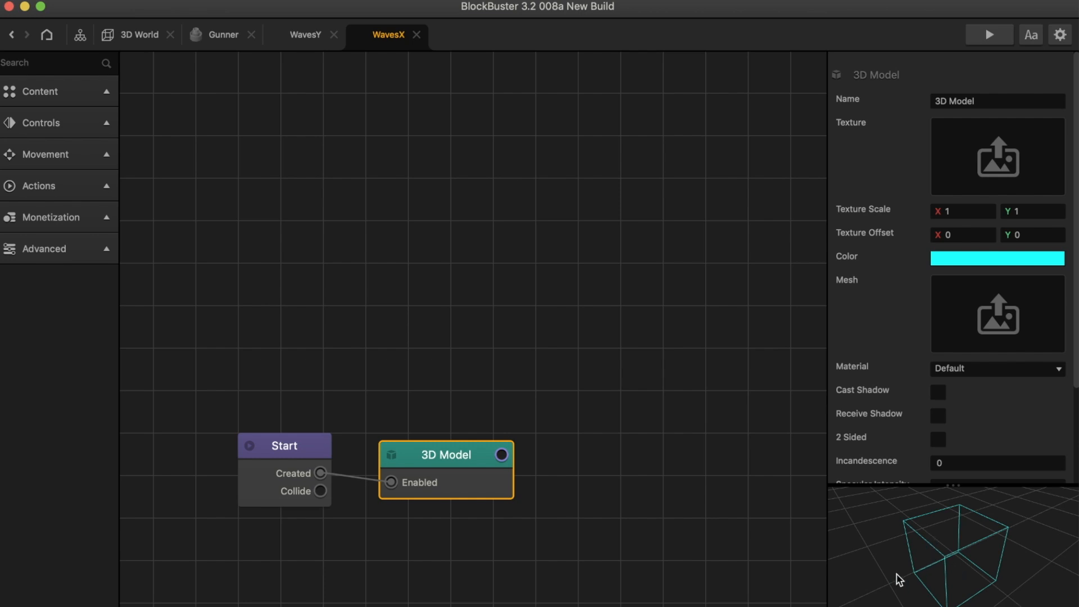
click(140, 34)
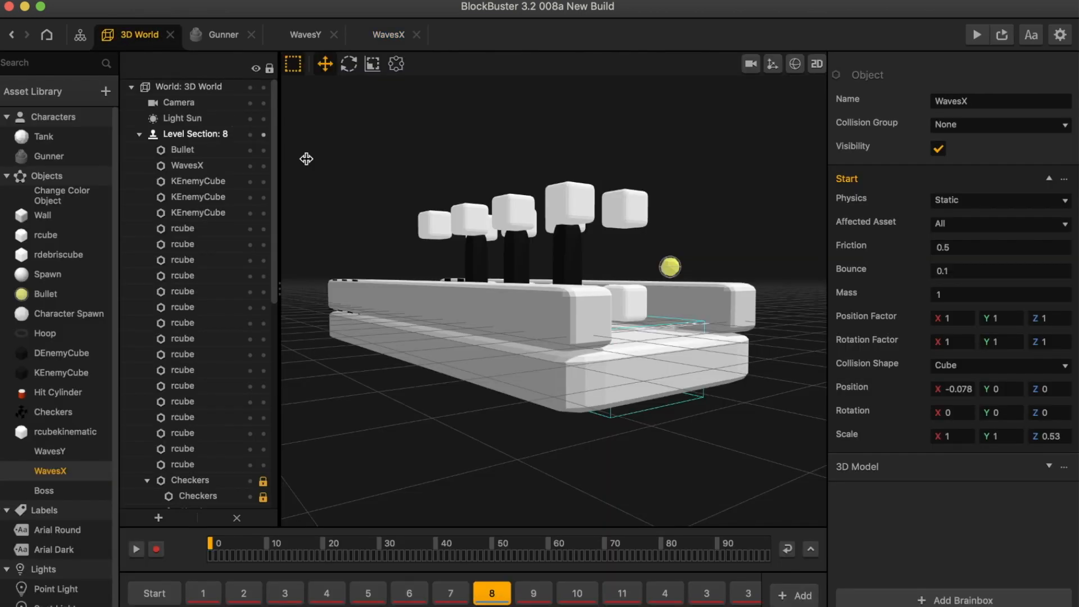
Select the black enemy pillar, toggle sections 8 and 9, and open KEnemyCube's node logic
click(199, 213)
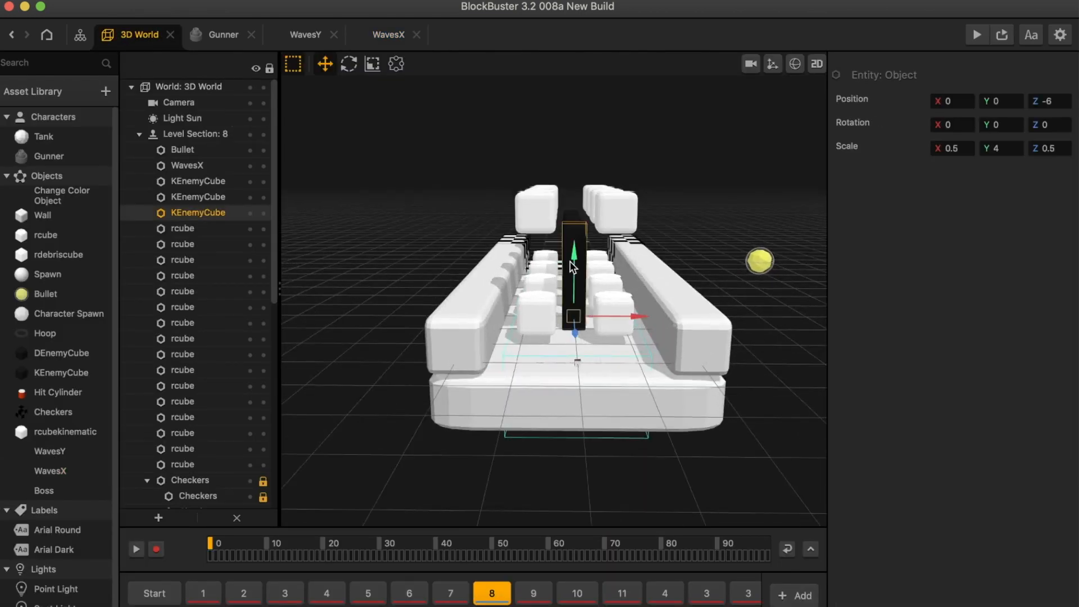
mouse_move(308, 327)
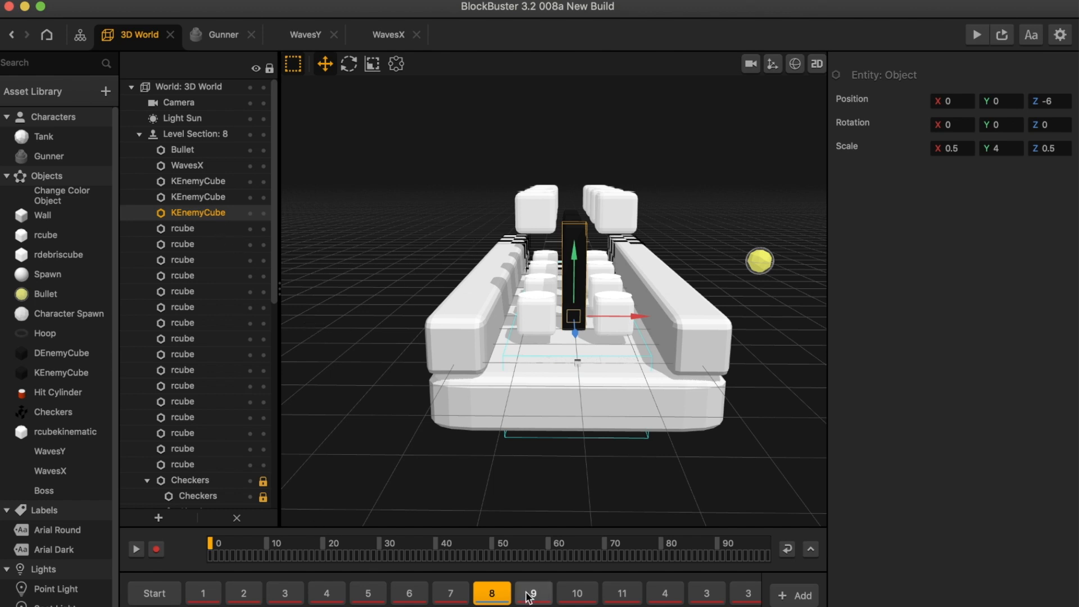
click(534, 594)
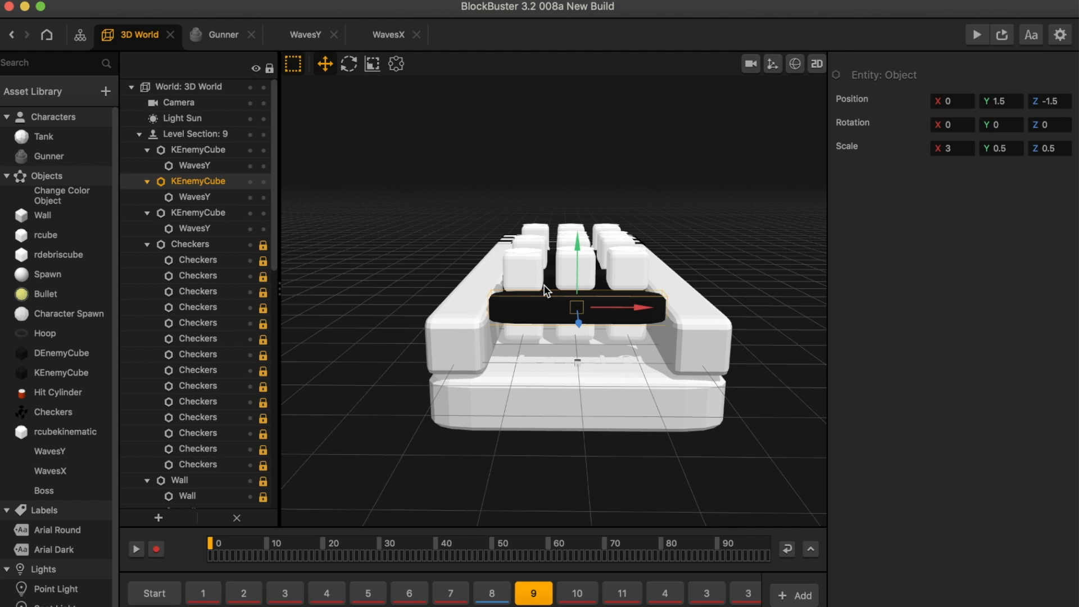
click(492, 592)
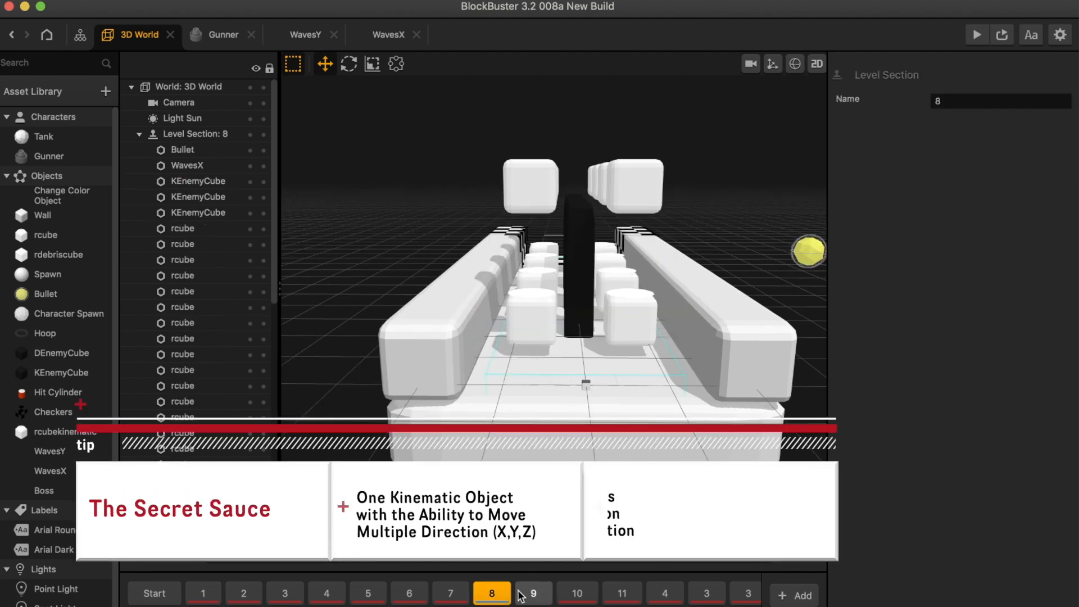
click(533, 594)
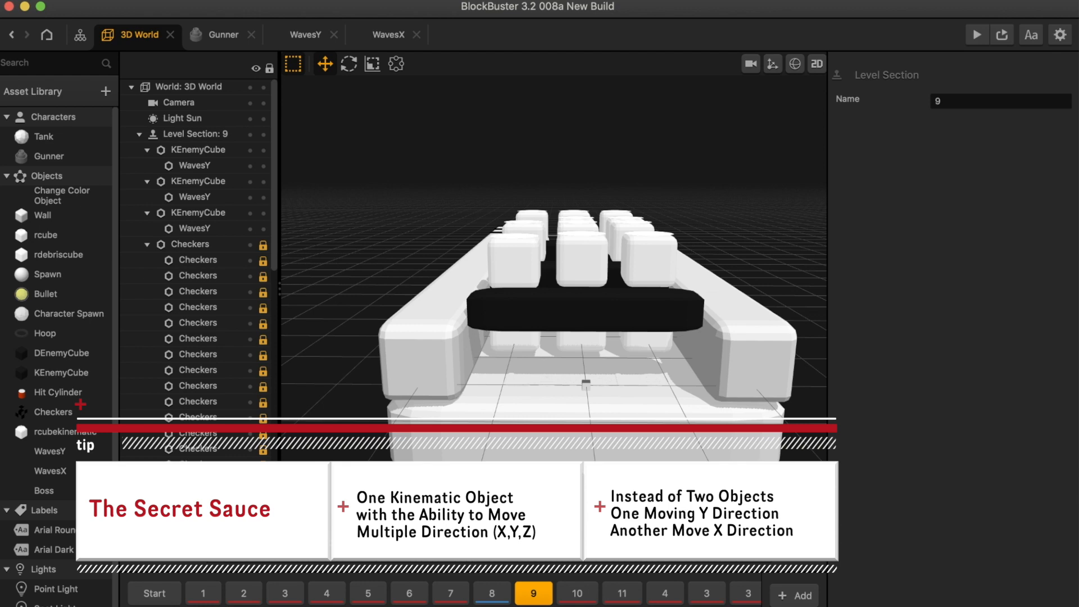
click(491, 594)
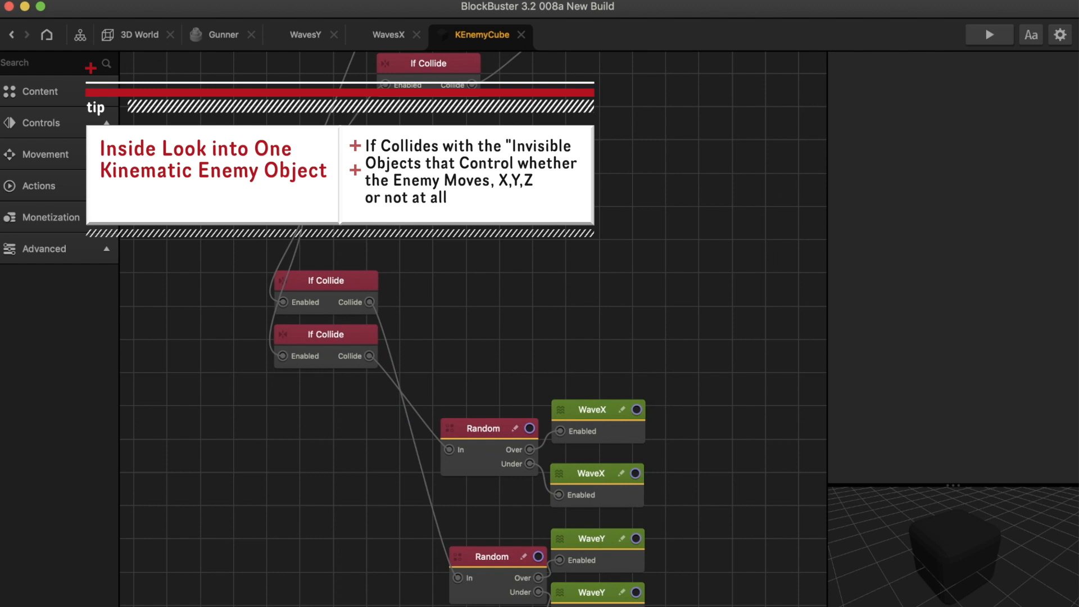
click(262, 163)
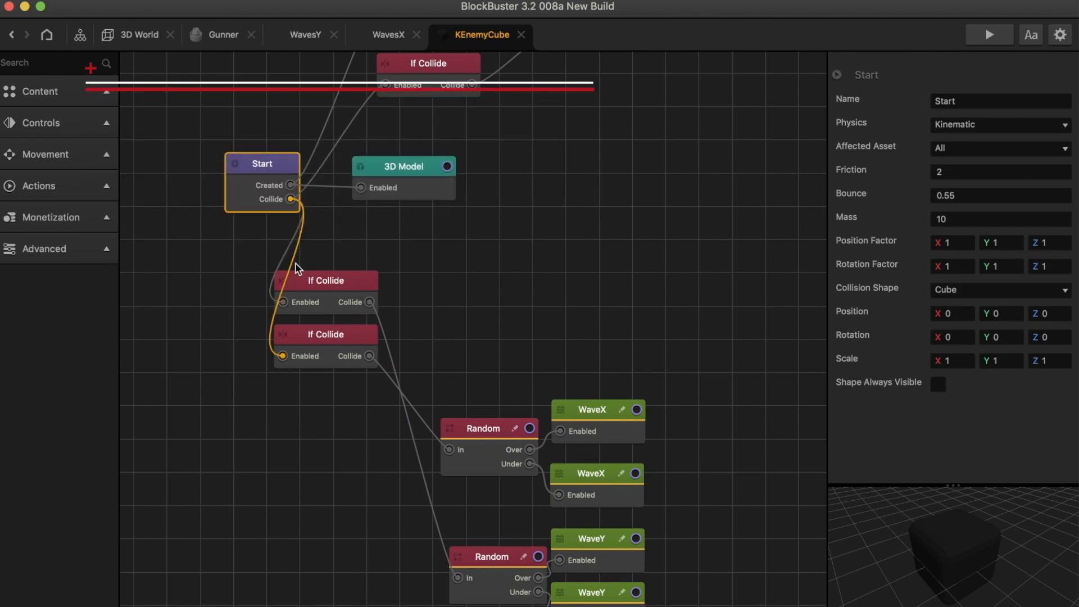
click(325, 280)
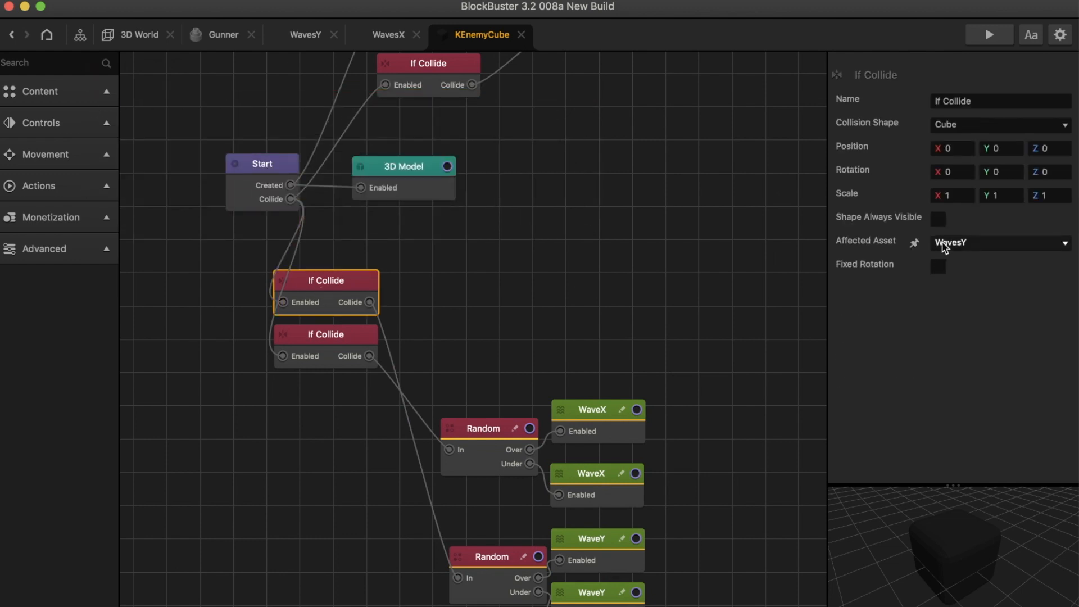
click(325, 334)
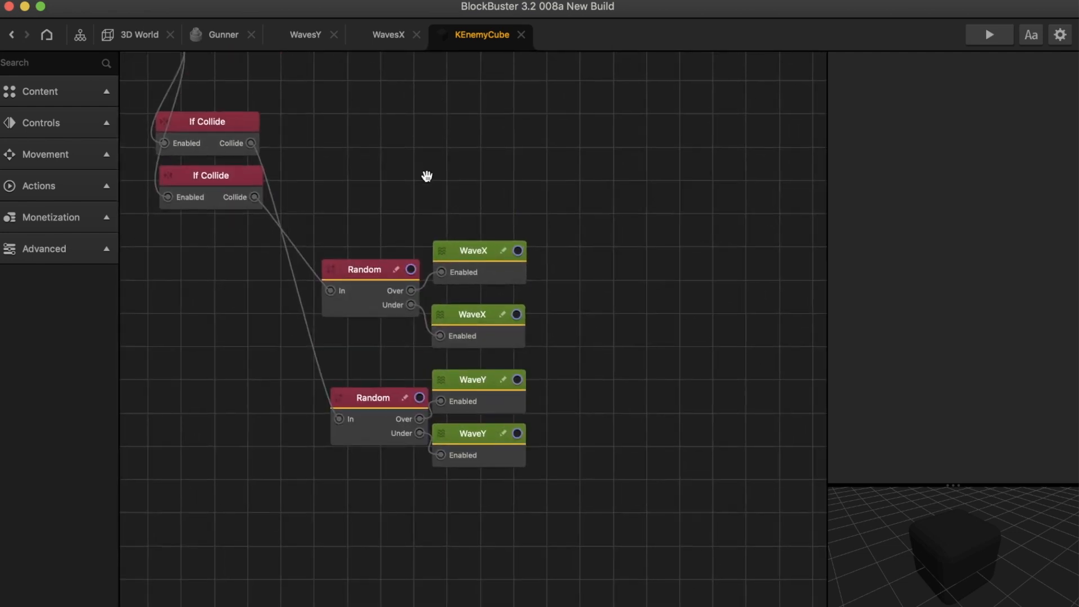
mouse_move(380, 409)
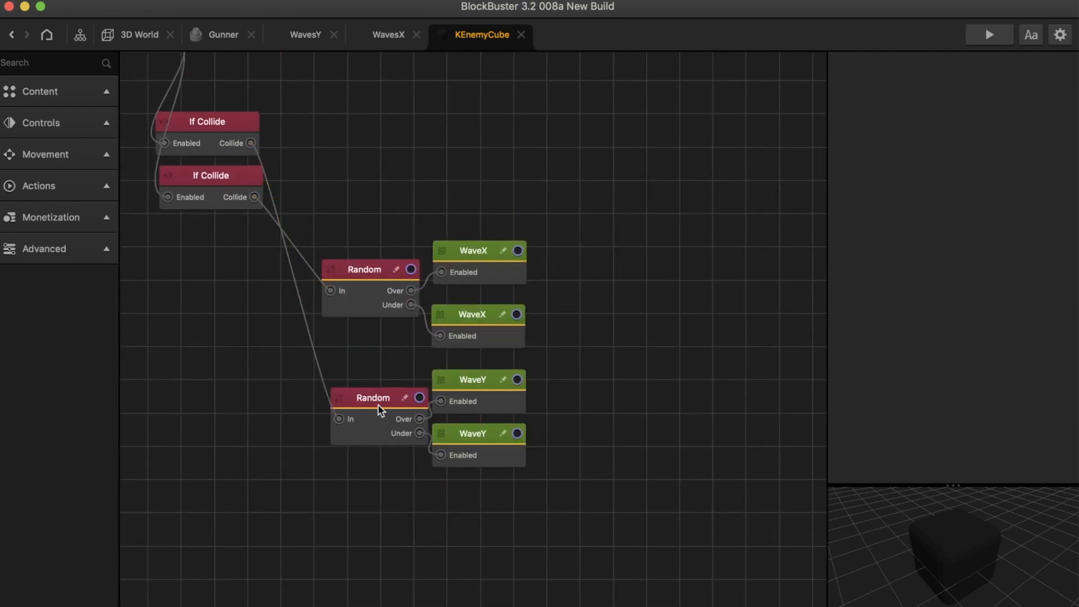
click(473, 379)
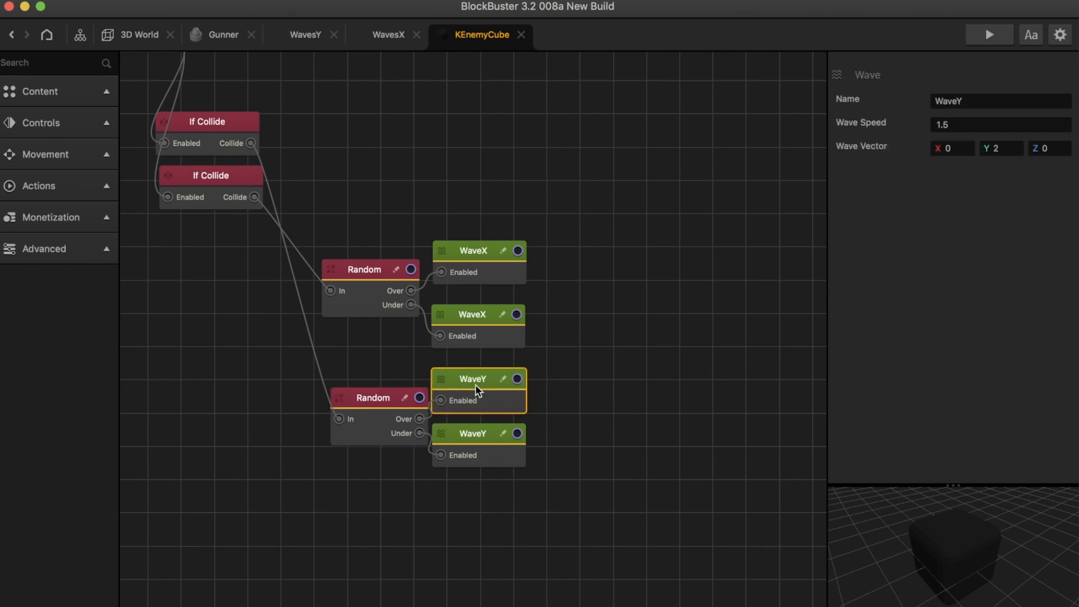
click(999, 123)
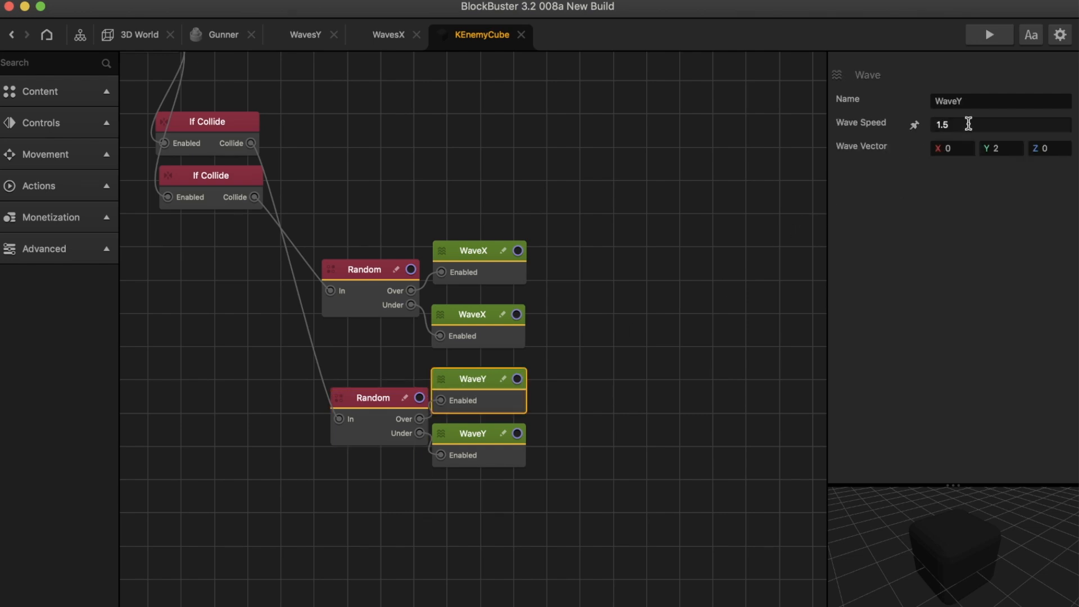
click(474, 444)
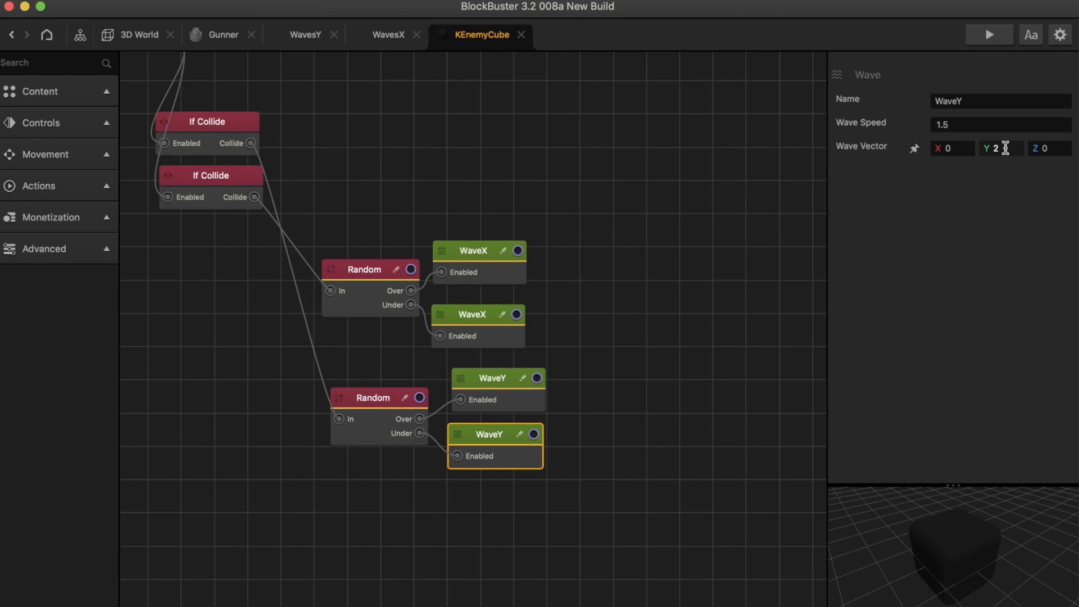
click(999, 125)
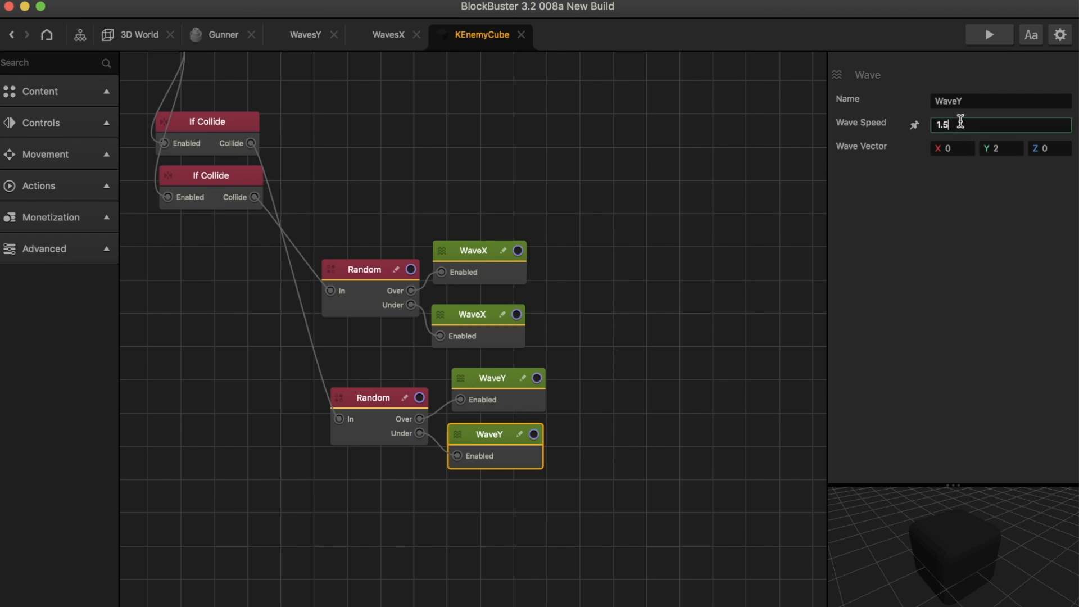
click(535, 318)
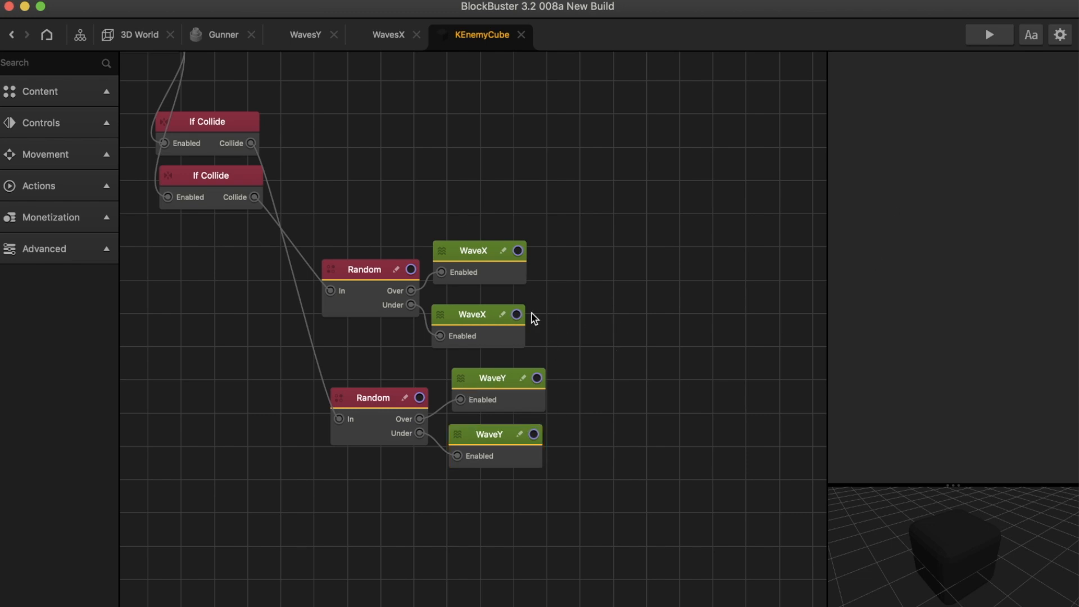
click(472, 314)
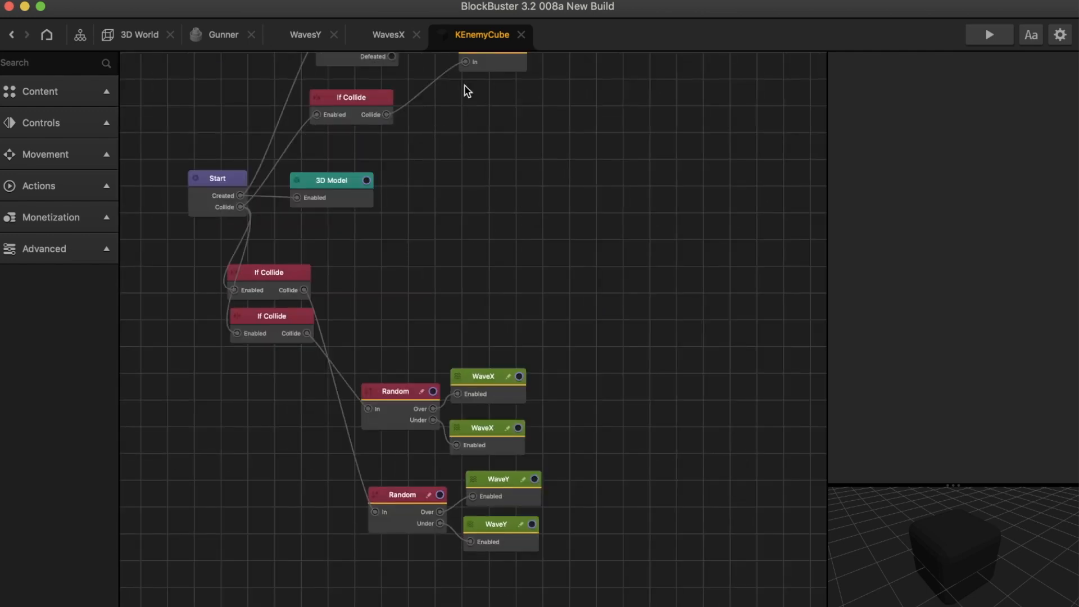
Back in the 3D World, select the enemy cube and WavesX collider in section 8
click(223, 34)
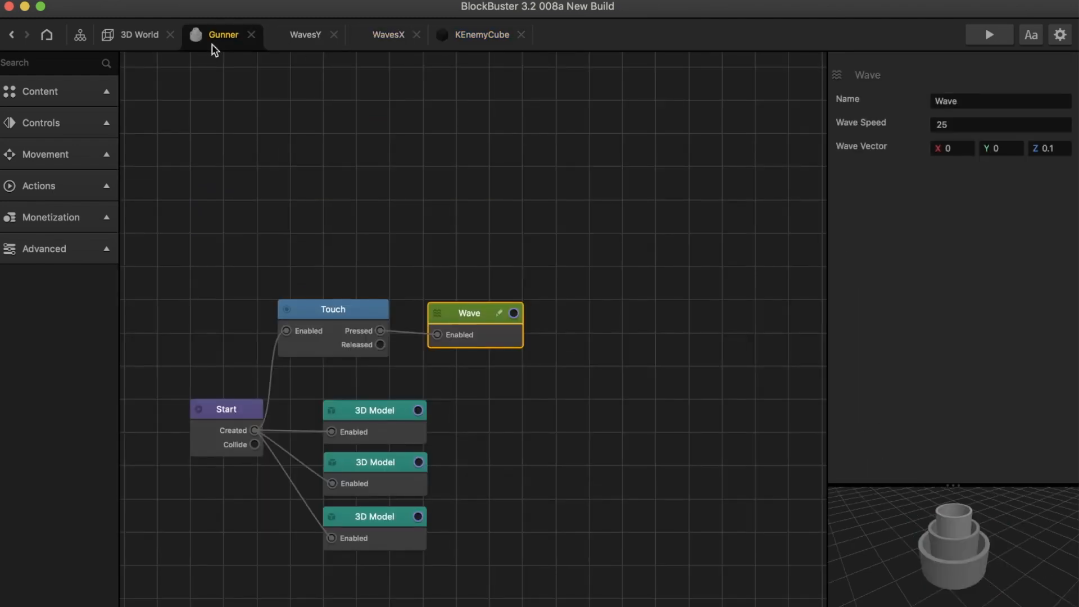
click(140, 34)
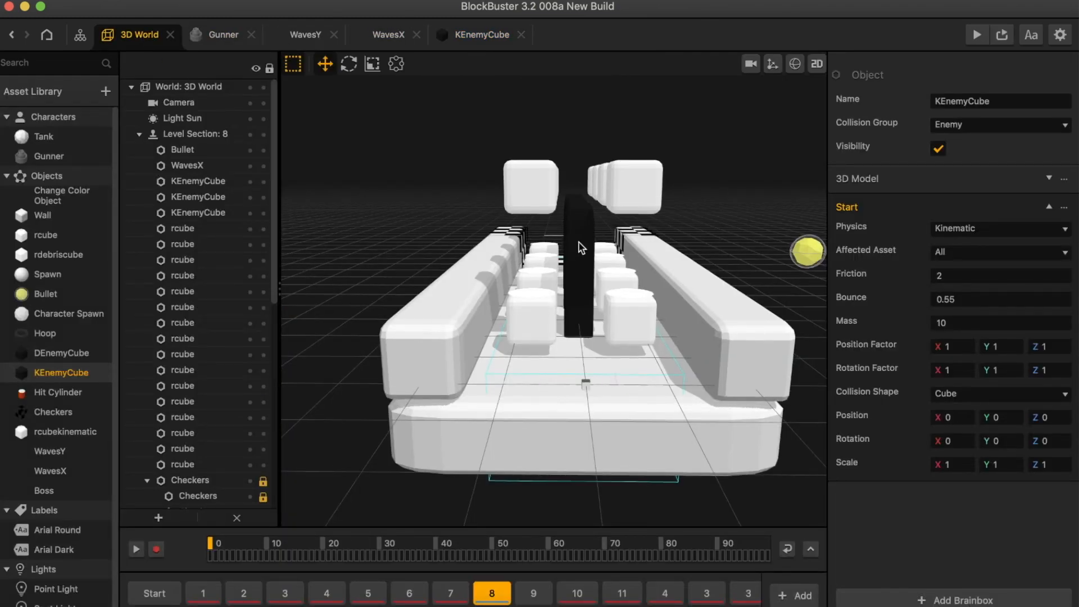
click(199, 212)
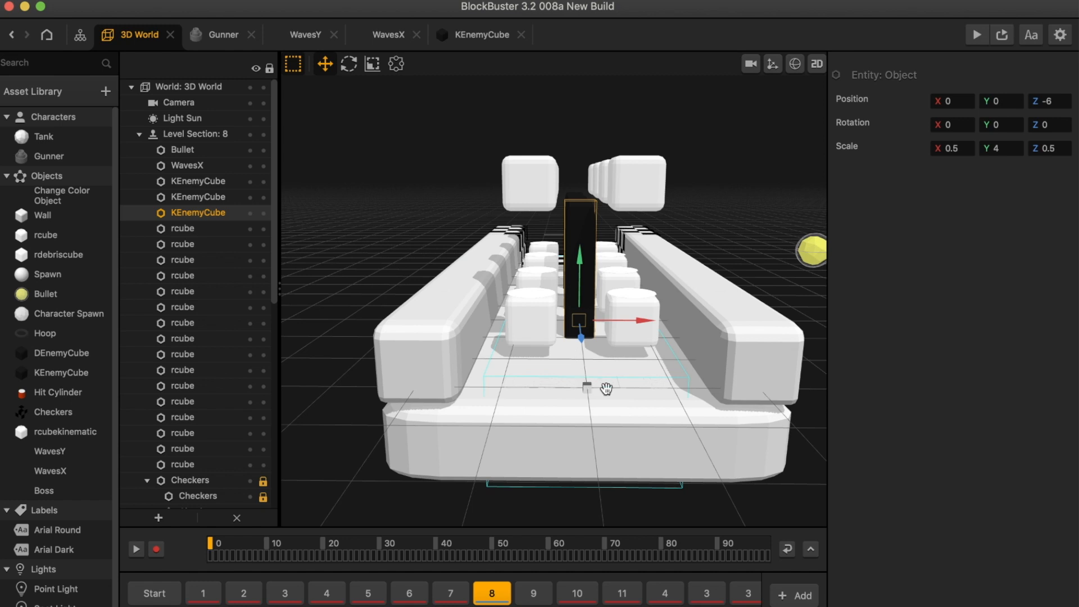
click(187, 165)
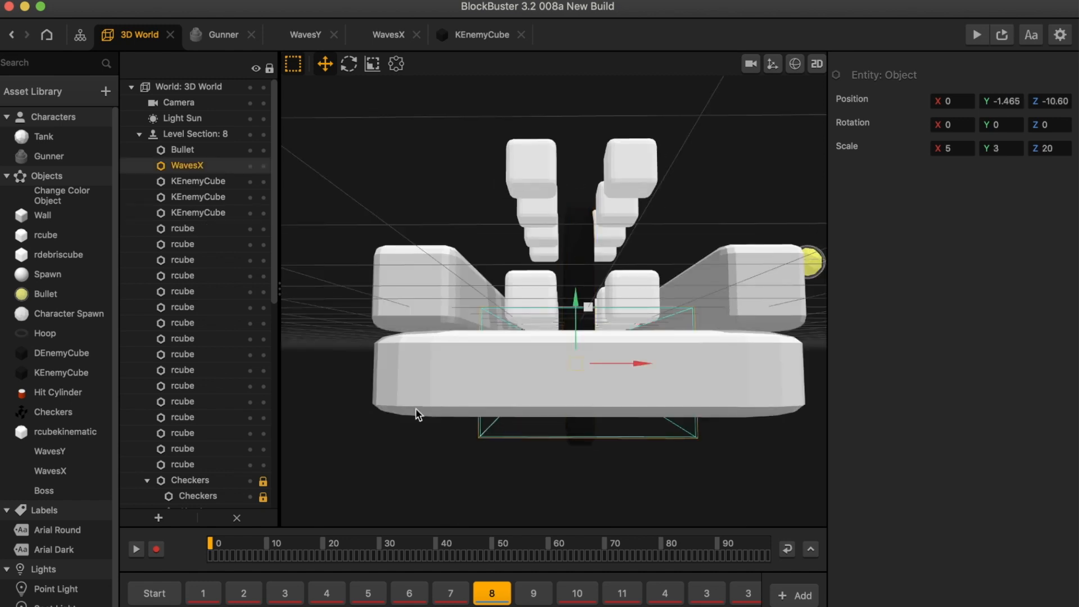
Switch to level sections 5 and 3, then preview the level in play mode
click(368, 594)
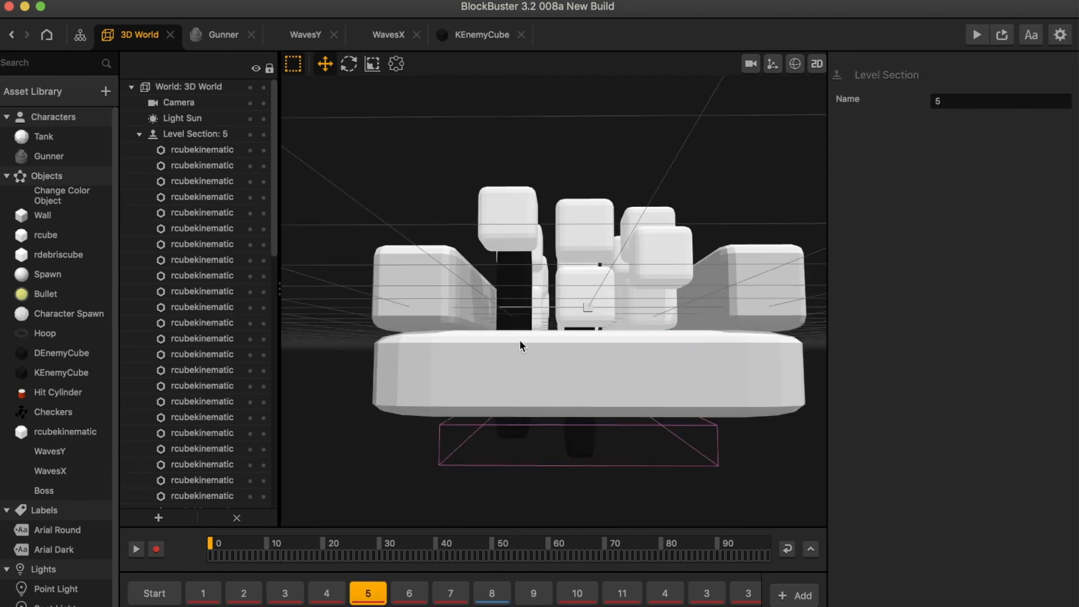
click(285, 594)
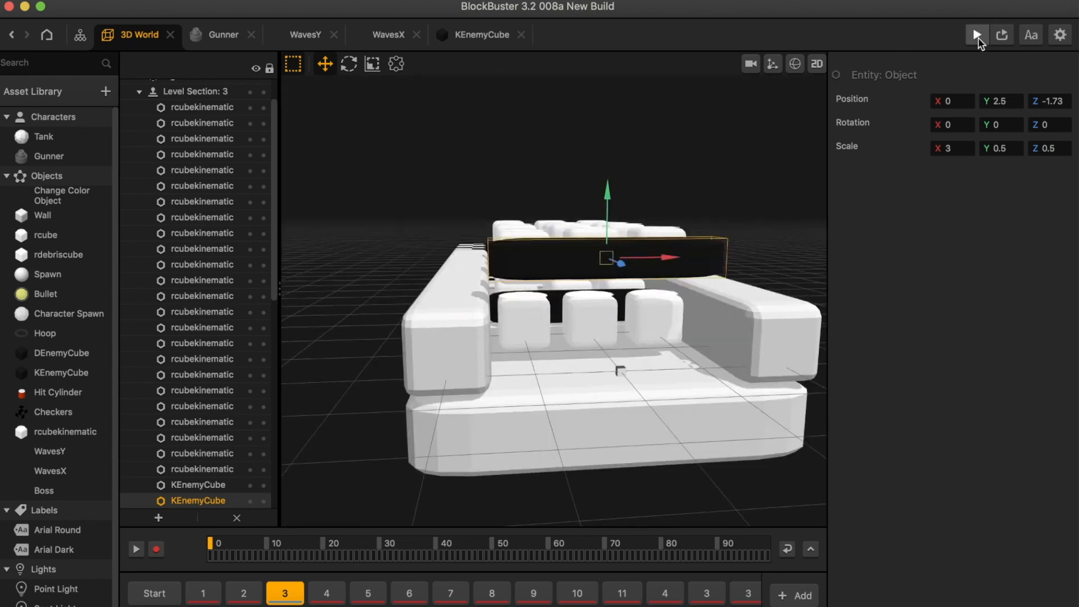
click(976, 35)
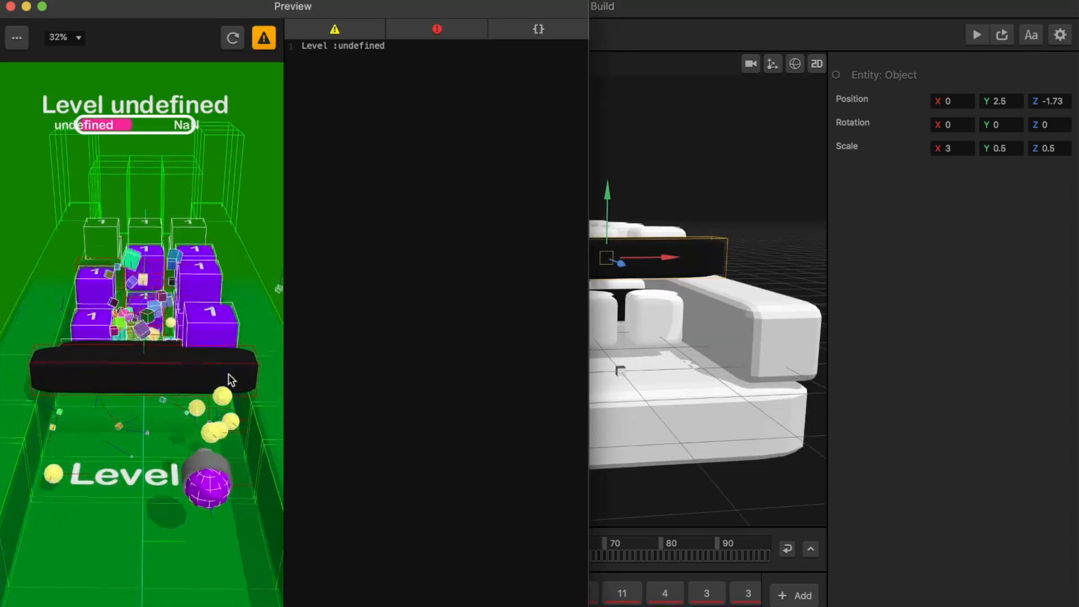